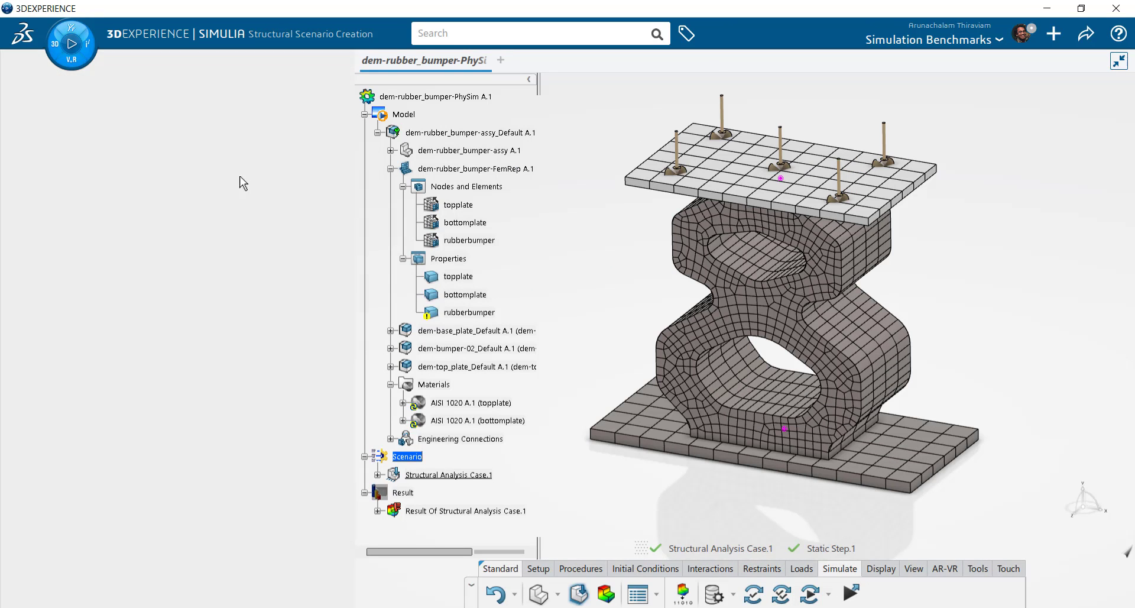
- Launch the Material Definition app from the compass by searching 'material'
{"action": "left_click", "coordinate": [70, 43]}
{"action": "type", "text": "m"}
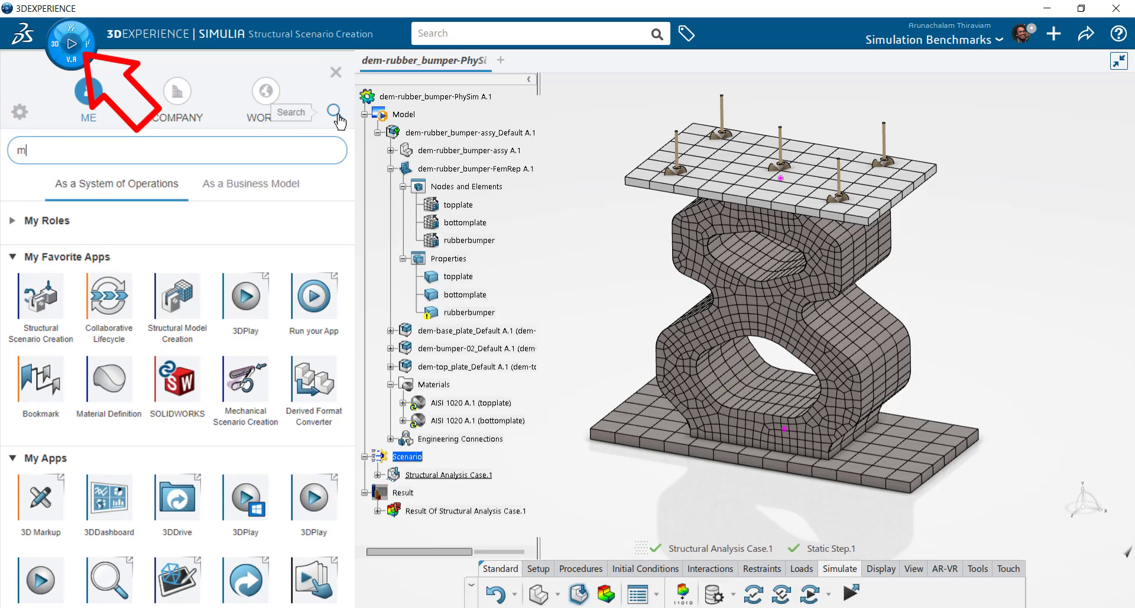
{"action": "type", "text": "aterial"}
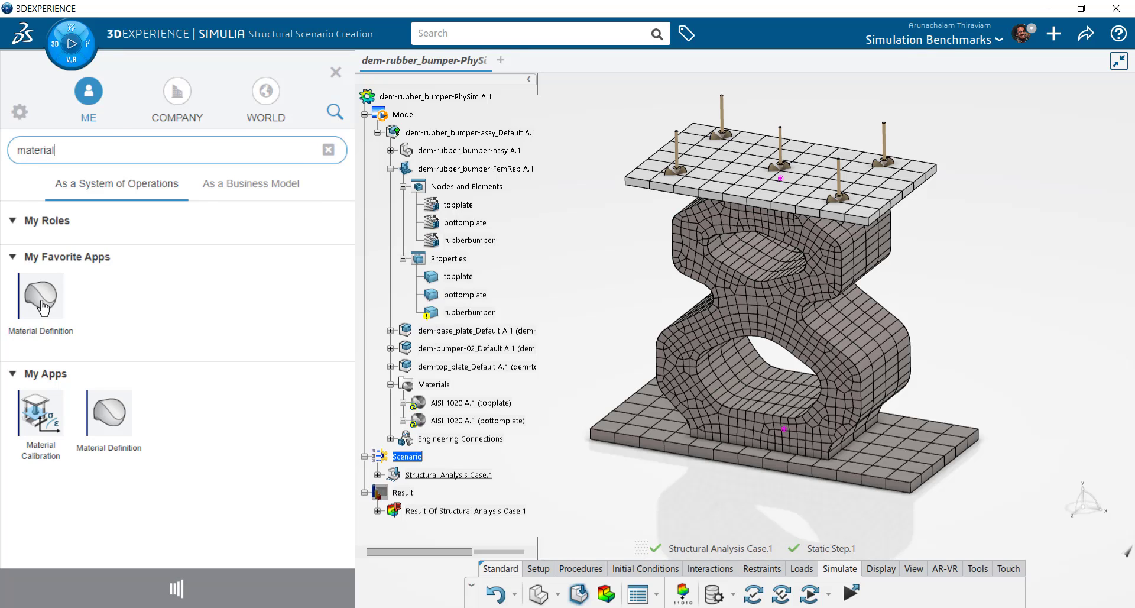
{"action": "left_click", "coordinate": [41, 296]}
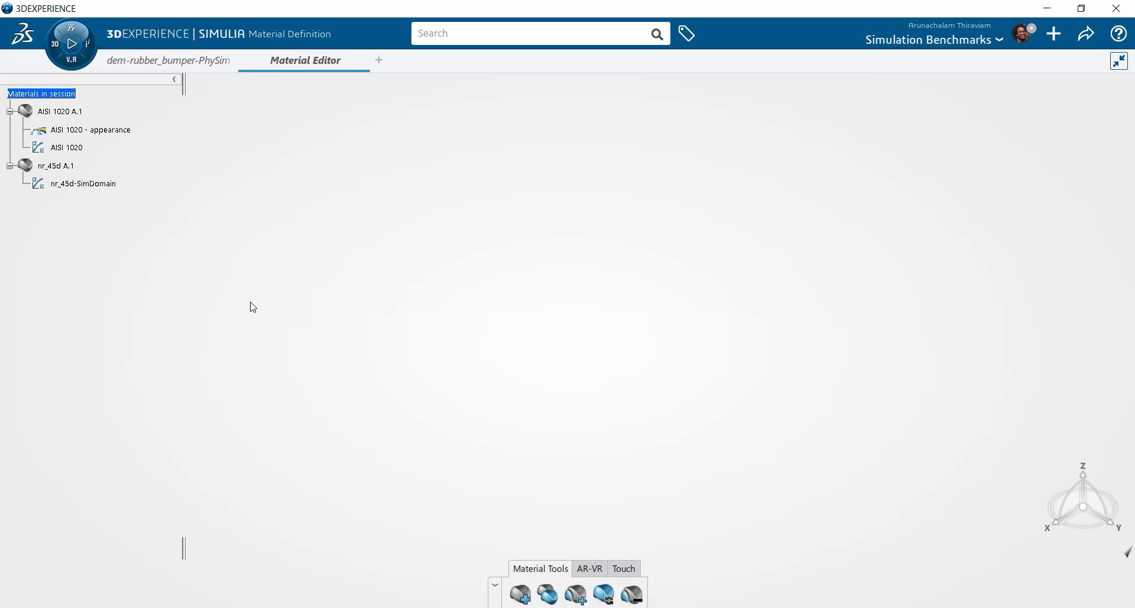
{"action": "mouse_move", "coordinate": [520, 594]}
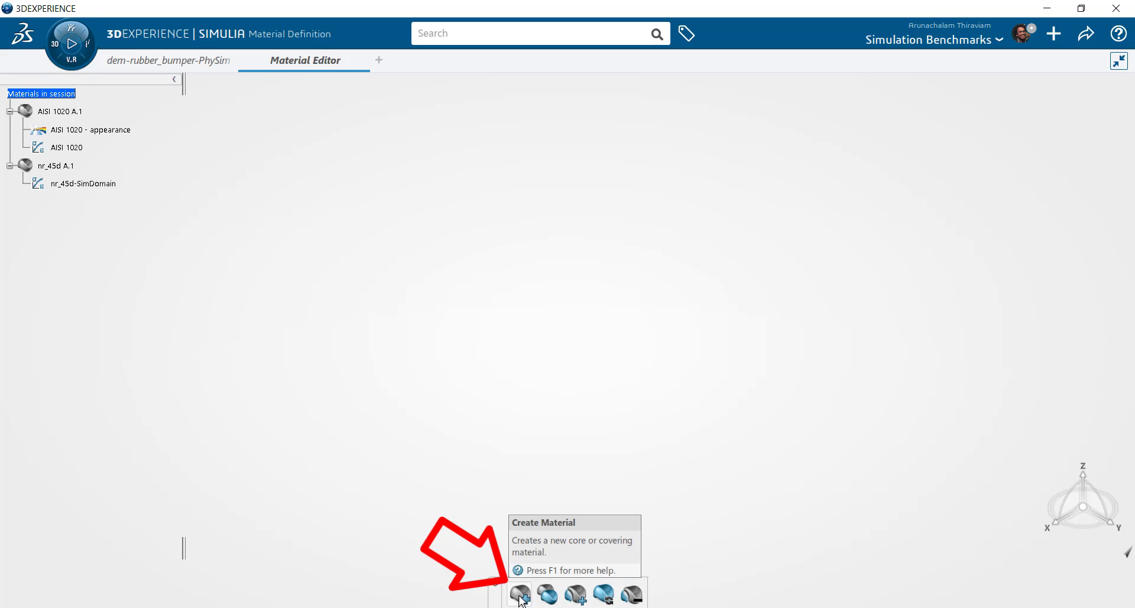
- Create material 'si-60' with a Simulation Domain and zero covering materials
{"action": "left_click", "coordinate": [519, 593]}
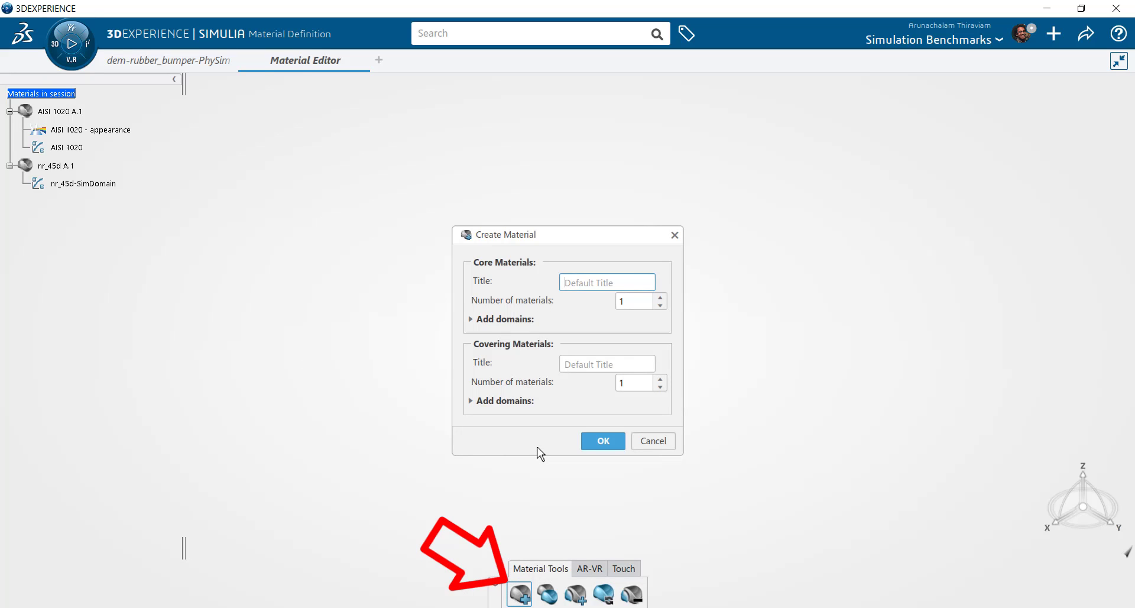
{"action": "type", "text": "si-60"}
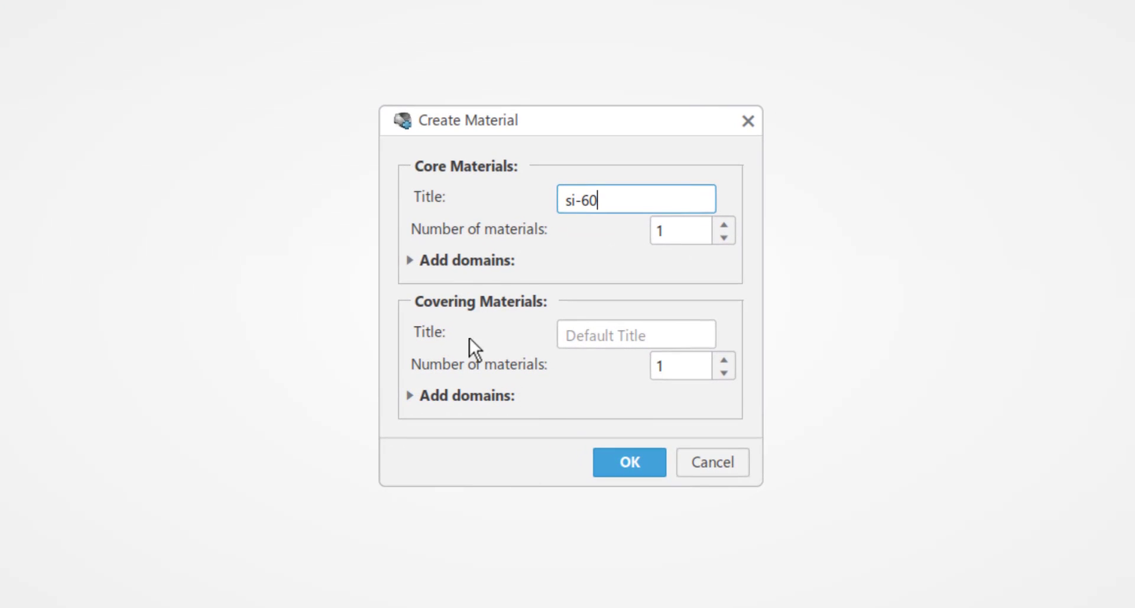
{"action": "mouse_move", "coordinate": [625, 384]}
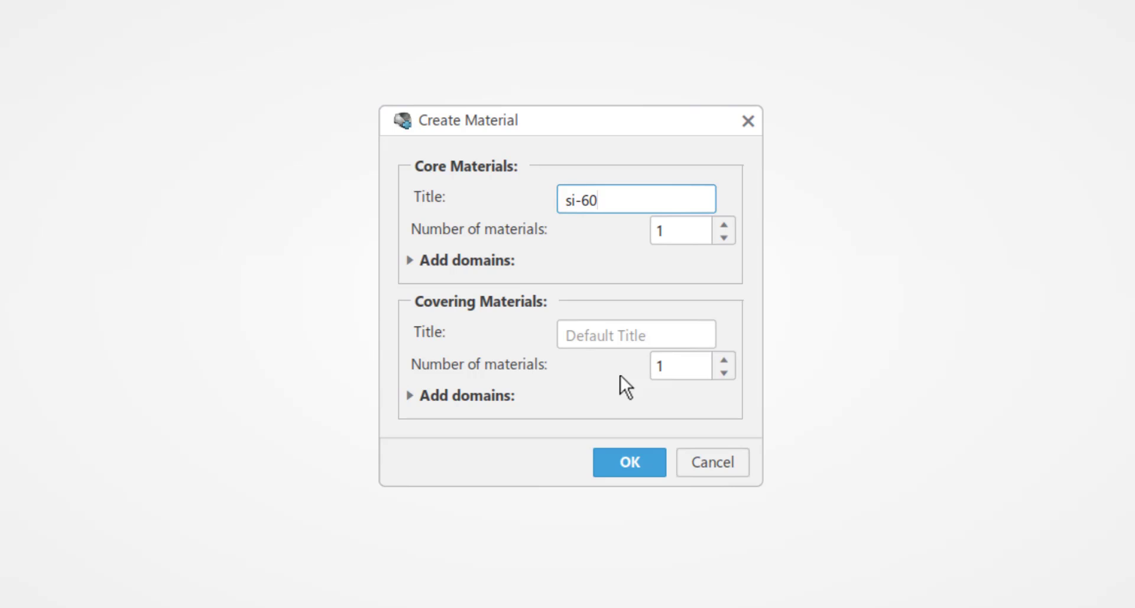
{"action": "left_click", "coordinate": [409, 261]}
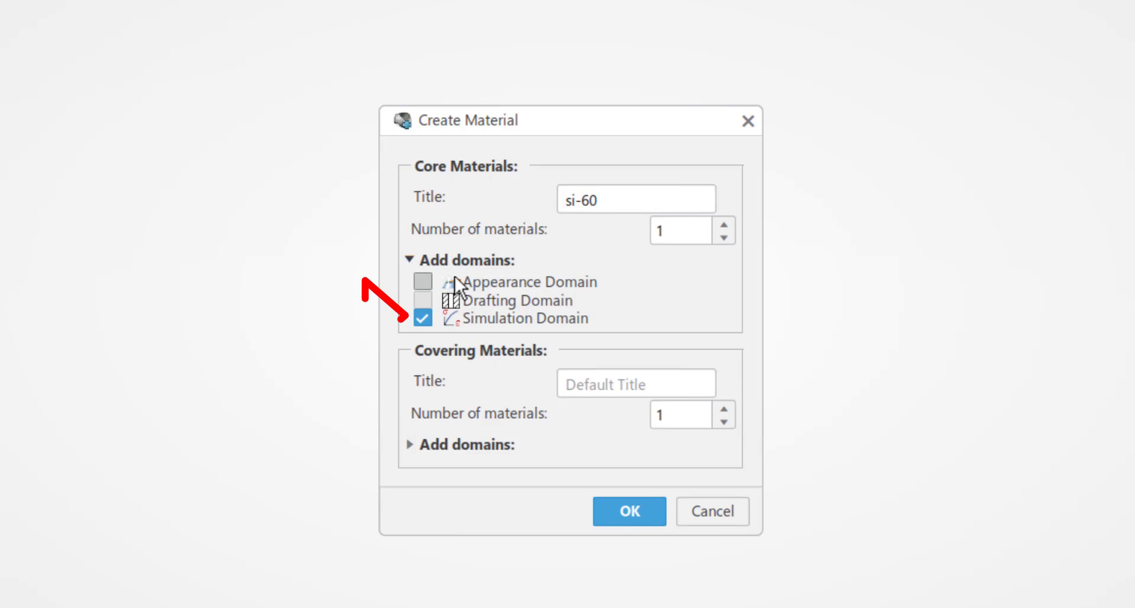
{"action": "mouse_move", "coordinate": [417, 460]}
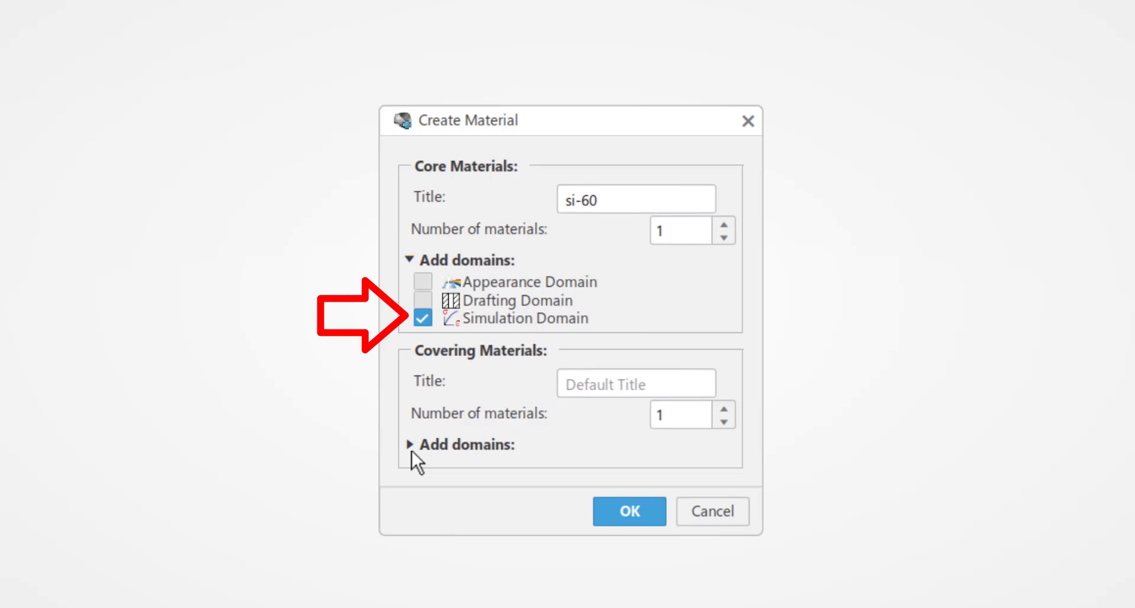
{"action": "left_click", "coordinate": [410, 444]}
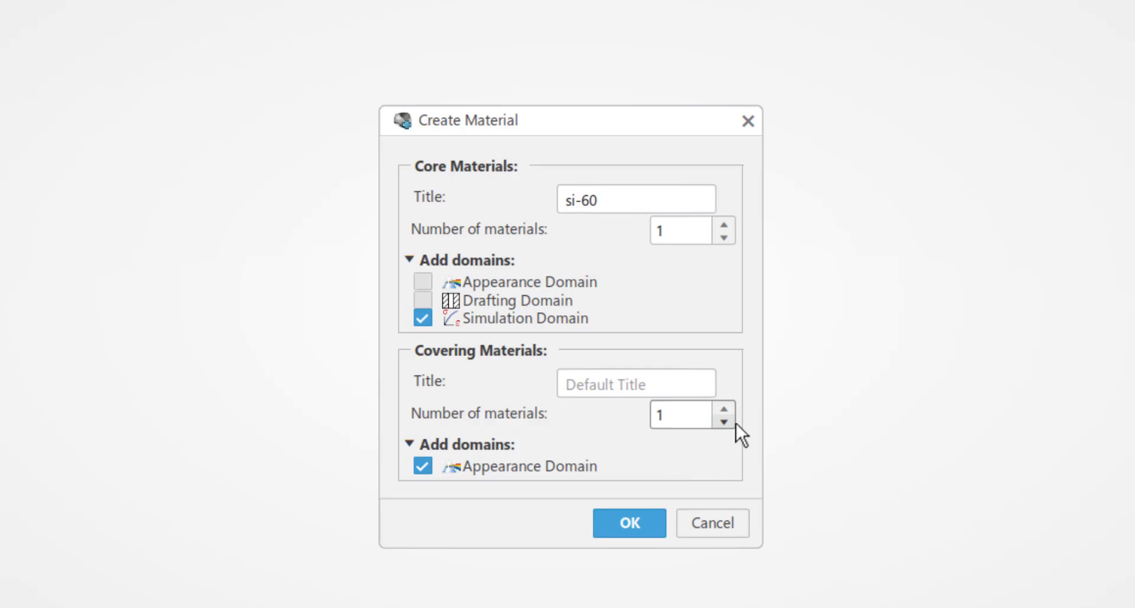
{"action": "left_click", "coordinate": [722, 421]}
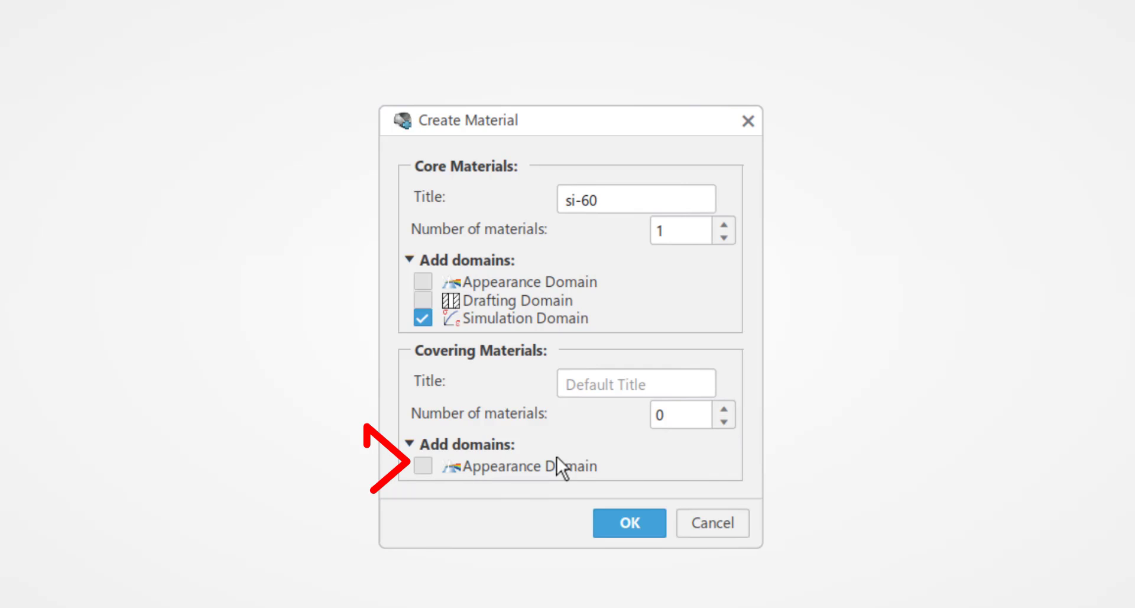
{"action": "mouse_move", "coordinate": [654, 453]}
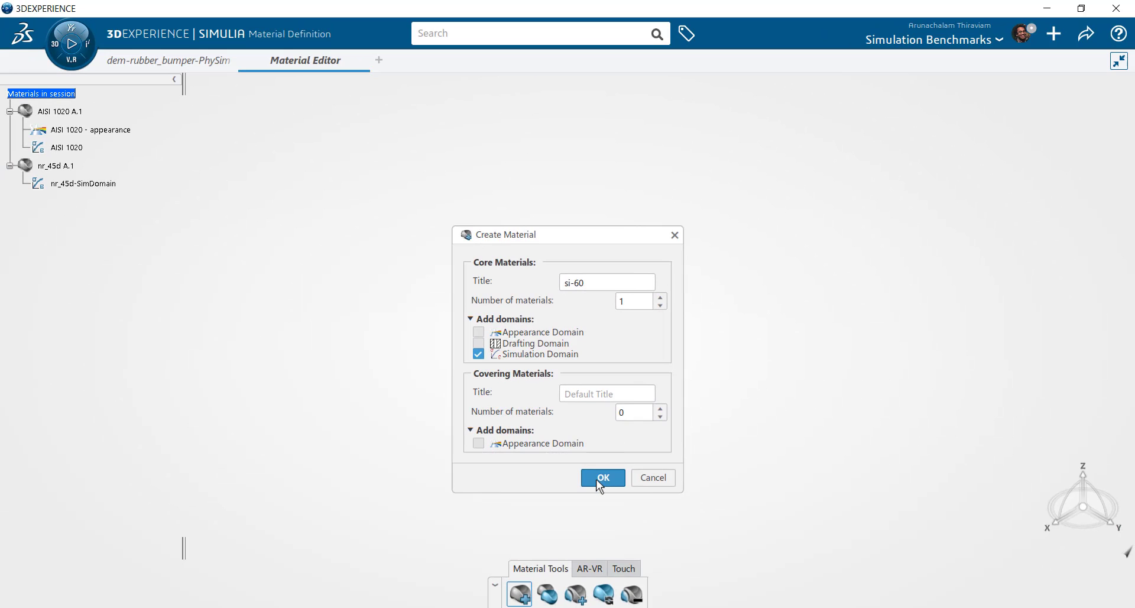
{"action": "left_click", "coordinate": [602, 478]}
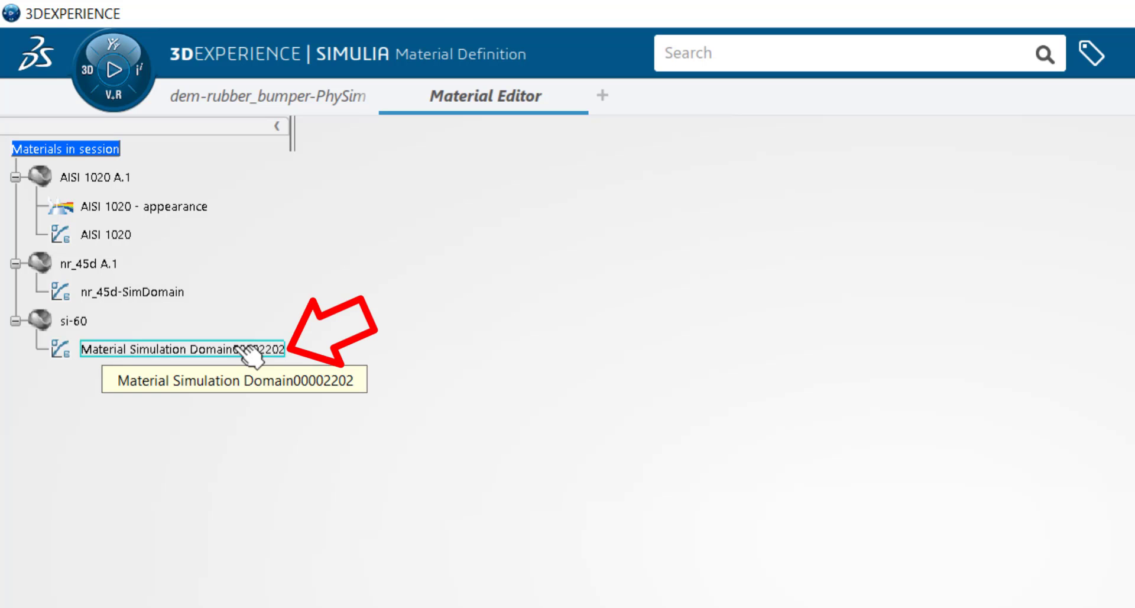
- Add 1020 kg/m³ density to si-60's simulation domain under Structures > Abaqus Multiphysics
{"action": "left_click", "coordinate": [181, 350]}
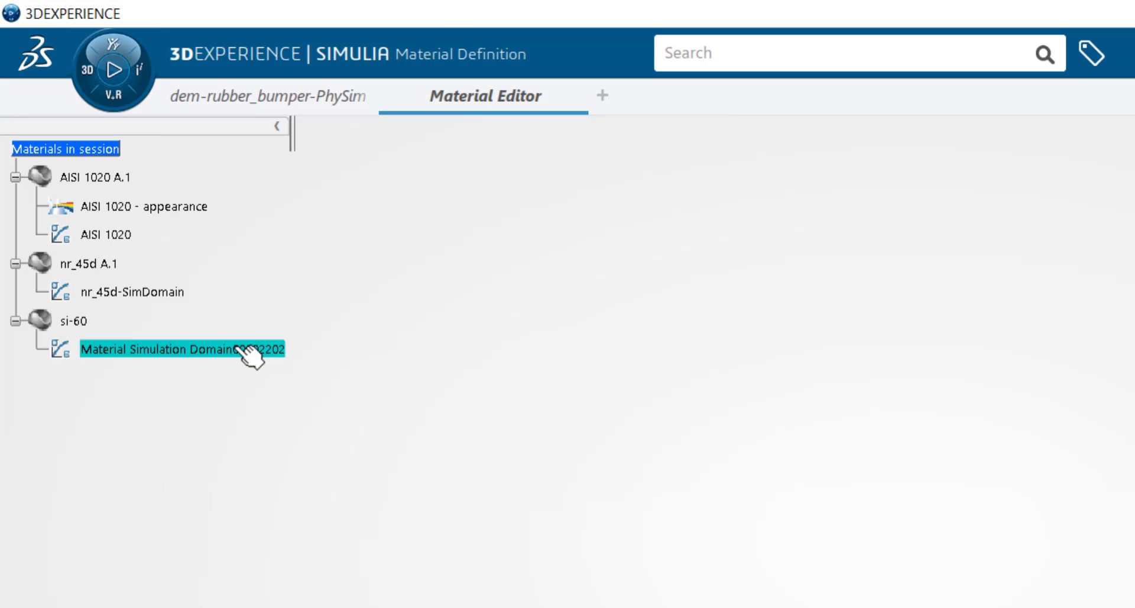
{"action": "double_click", "coordinate": [181, 350]}
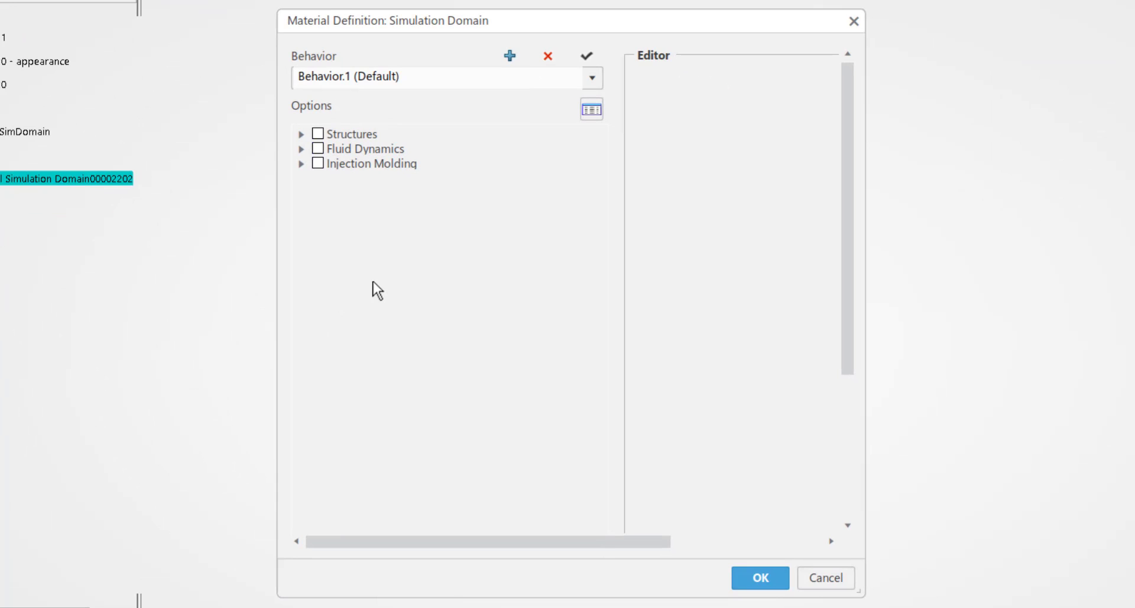
{"action": "mouse_move", "coordinate": [316, 174]}
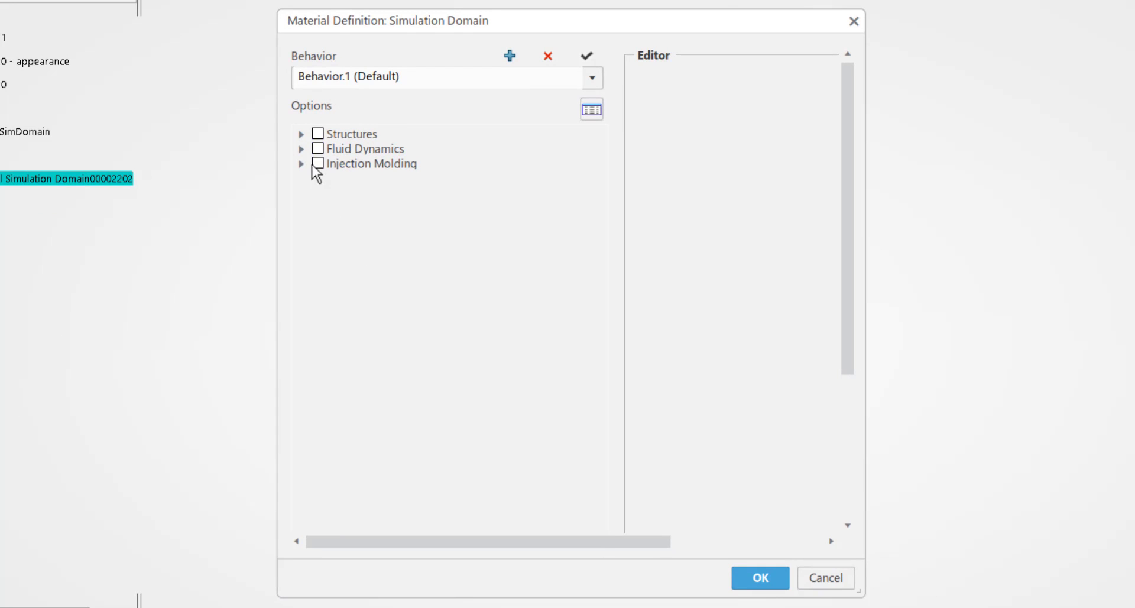
{"action": "left_click", "coordinate": [300, 133]}
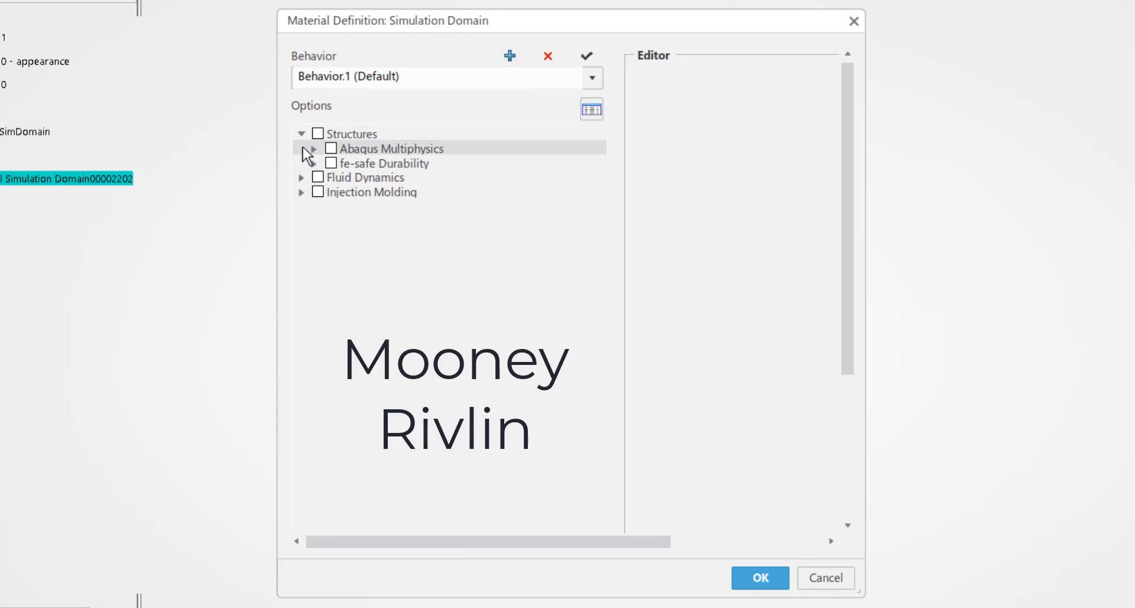
{"action": "left_click", "coordinate": [314, 148]}
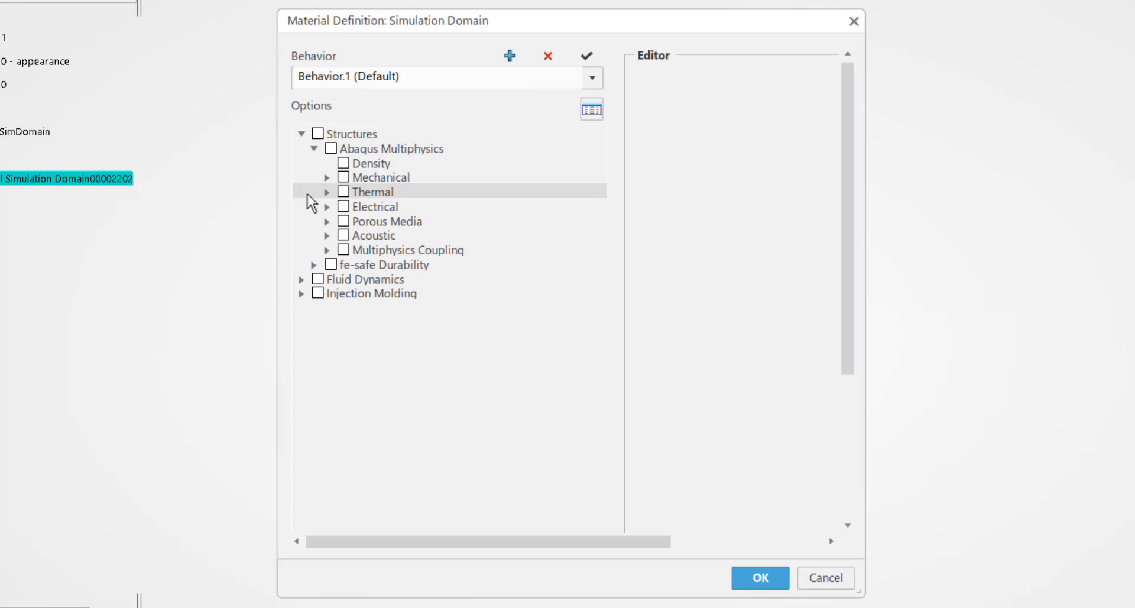
{"action": "left_click", "coordinate": [373, 162]}
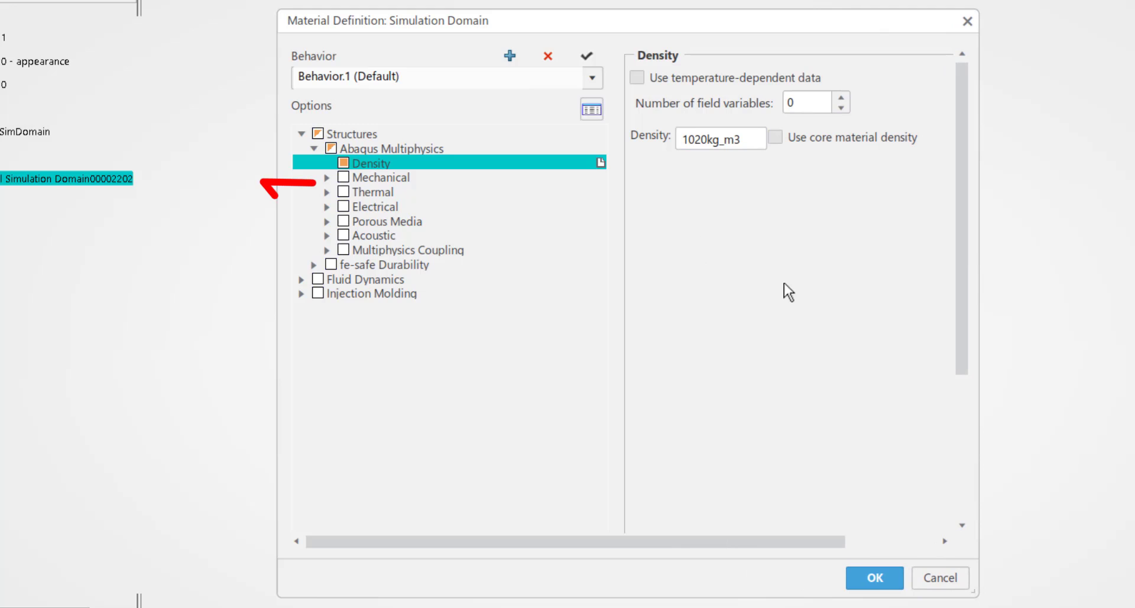
{"action": "left_click", "coordinate": [327, 177]}
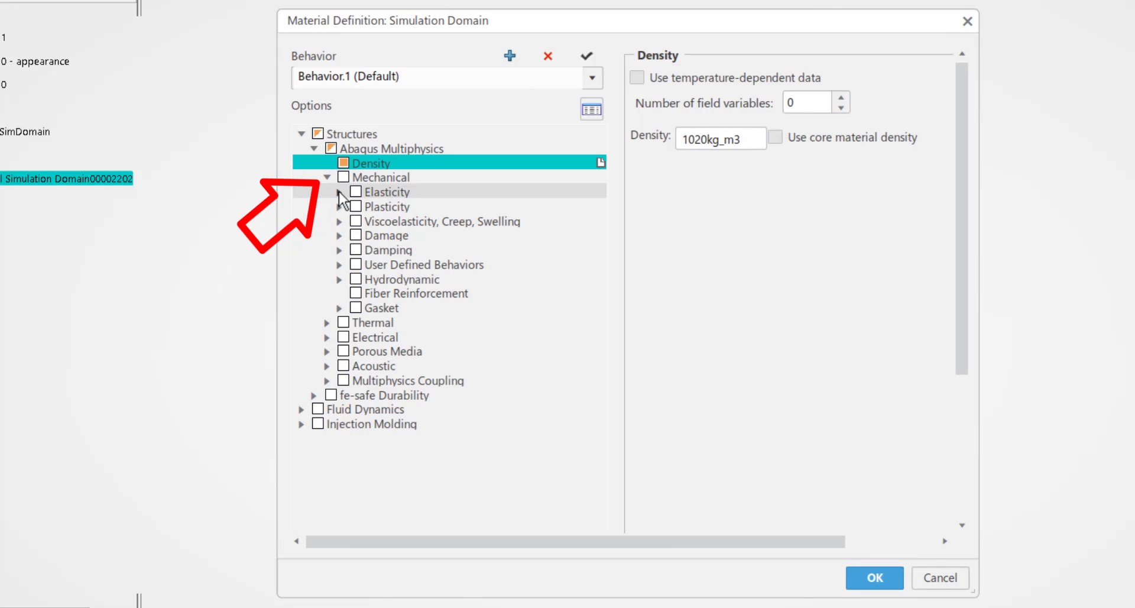
{"action": "left_click", "coordinate": [338, 191]}
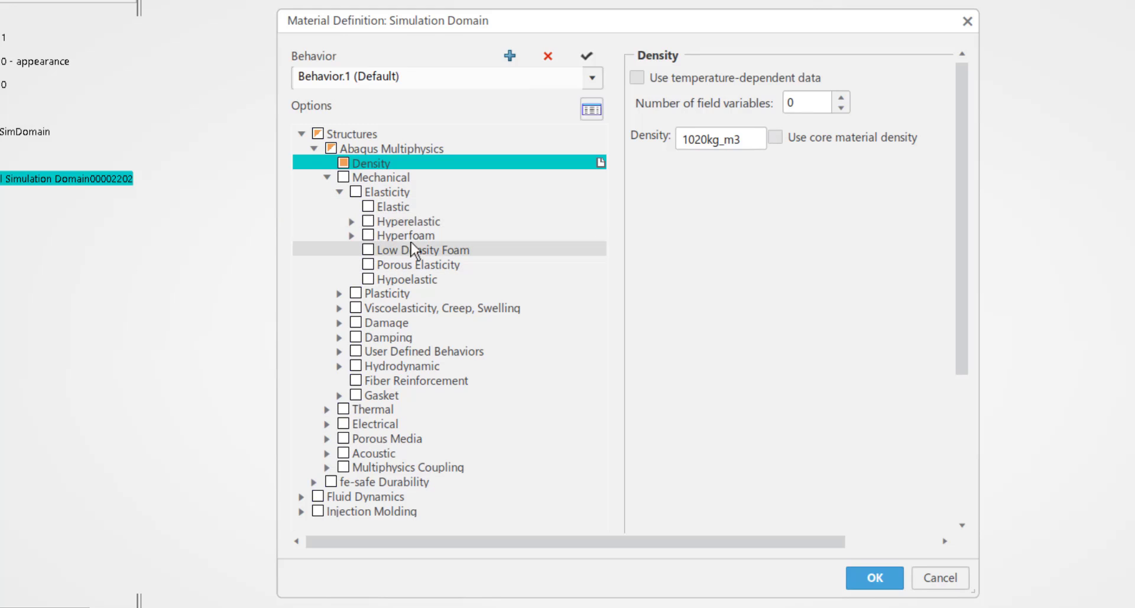
- Add Mooney Rivlin hyperelasticity (C10 0.486 MPa, C01 0.096 MPa, D1 3e-9) to si-60
{"action": "left_click", "coordinate": [369, 207]}
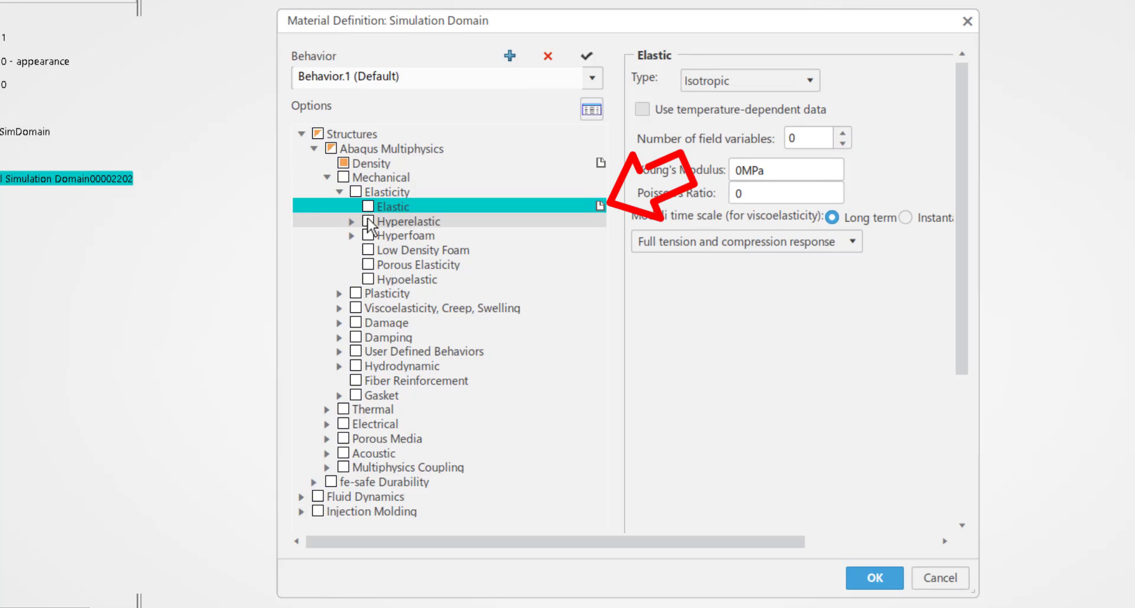
{"action": "left_click", "coordinate": [407, 220]}
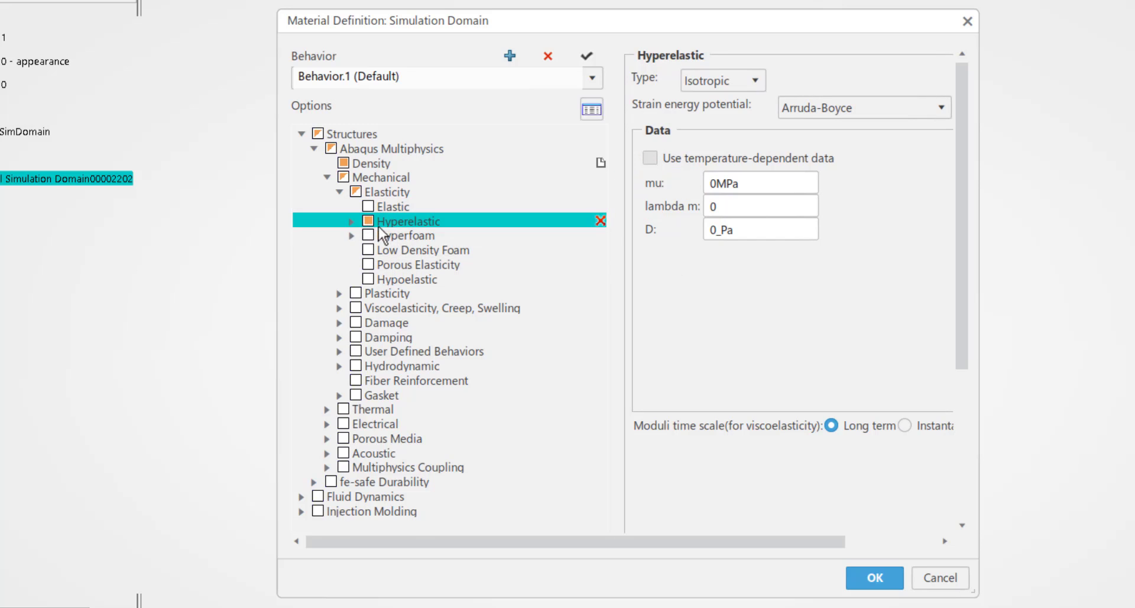
{"action": "left_click", "coordinate": [352, 221]}
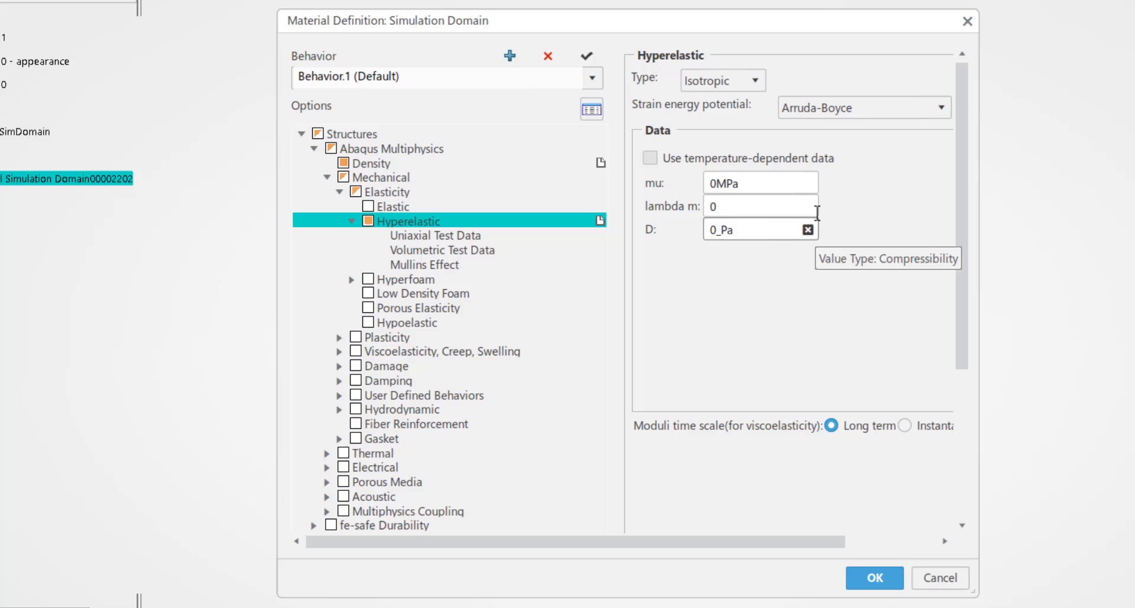
{"action": "left_click", "coordinate": [947, 107]}
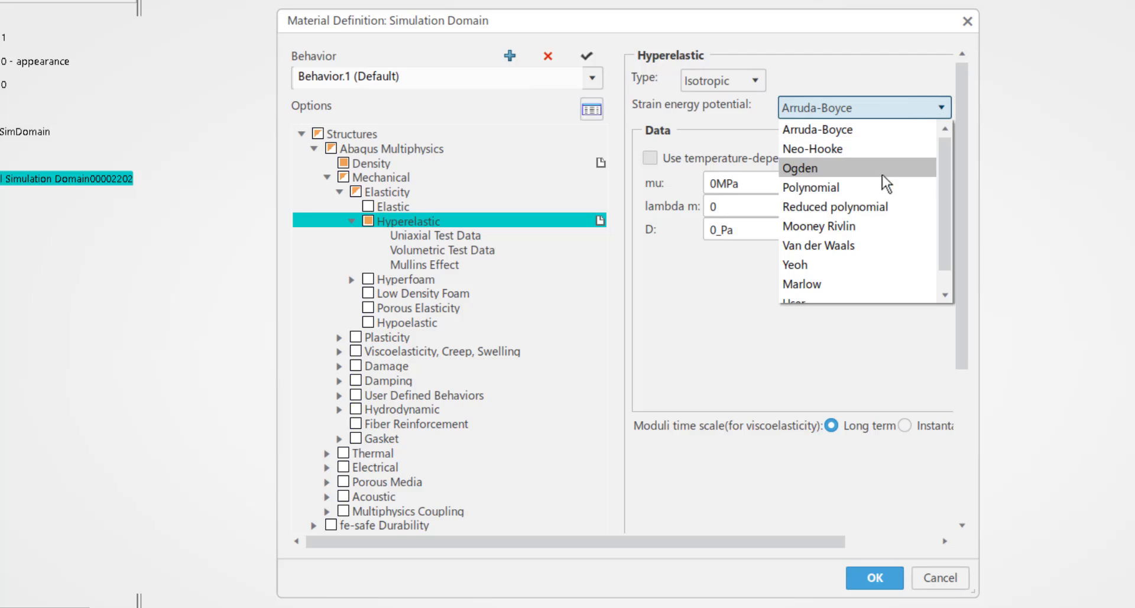
{"action": "left_click", "coordinate": [819, 225]}
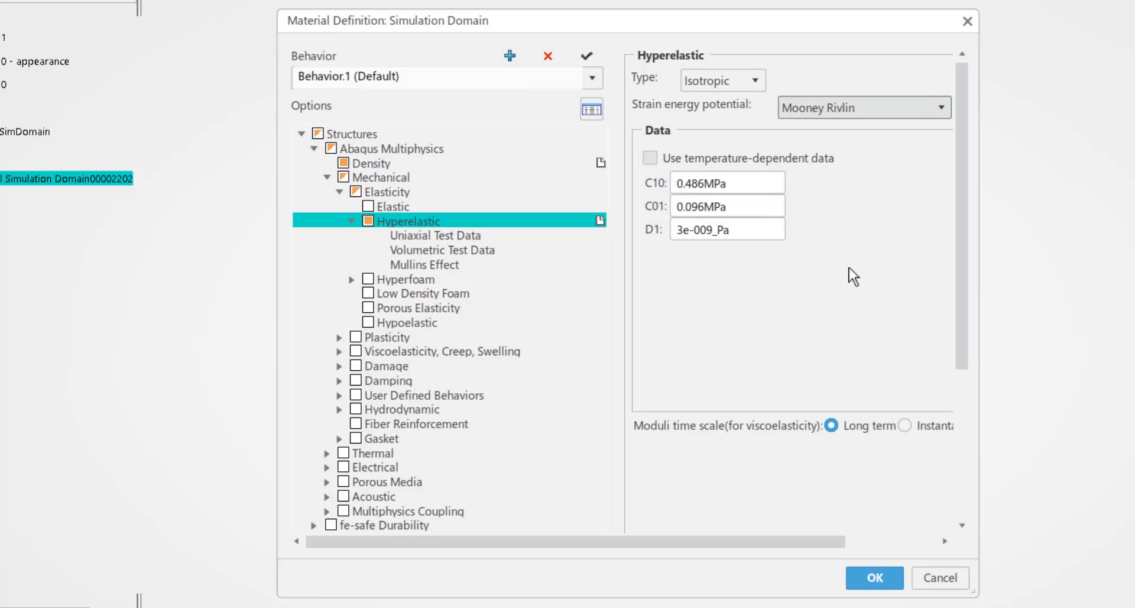
{"action": "left_click", "coordinate": [338, 336]}
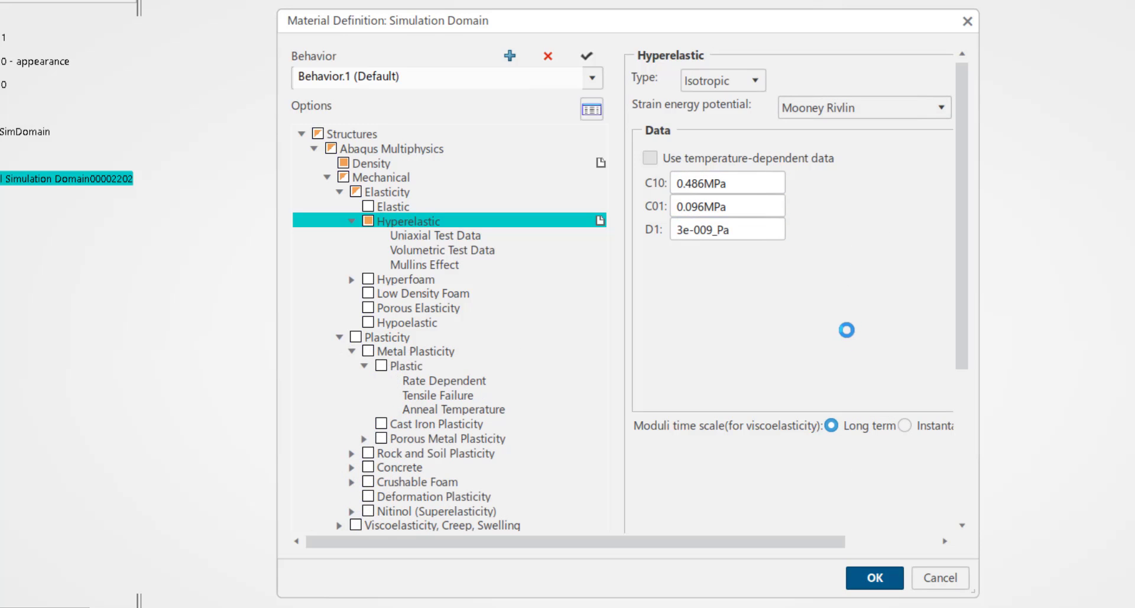
{"action": "left_click", "coordinate": [874, 577]}
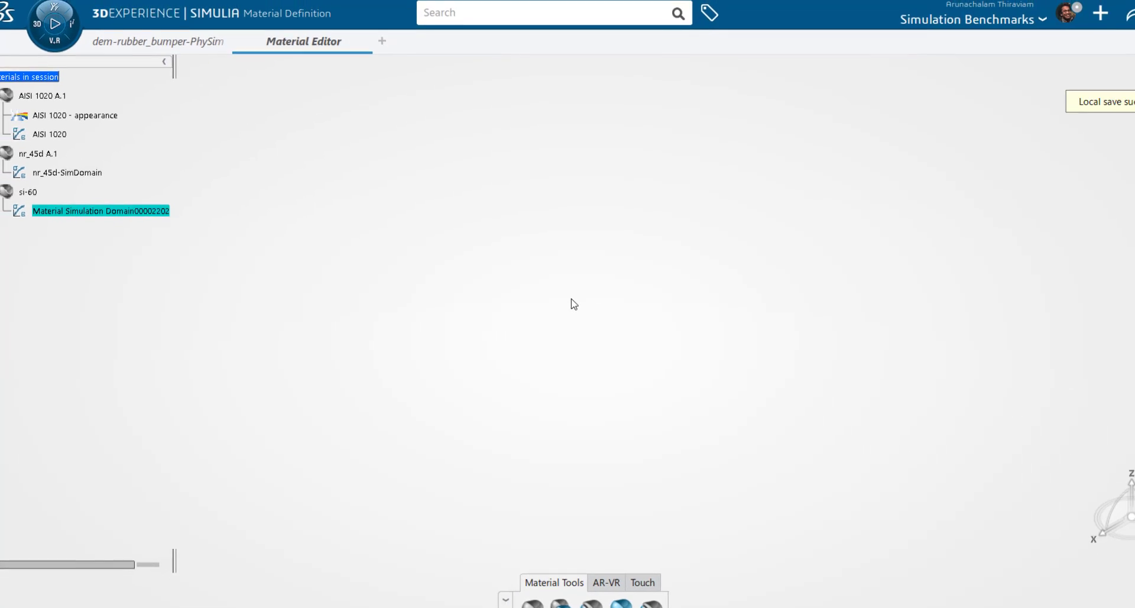
- Save the si-60 material to the platform as revision si-60 A.1
{"action": "key", "text": "ctrl+s"}
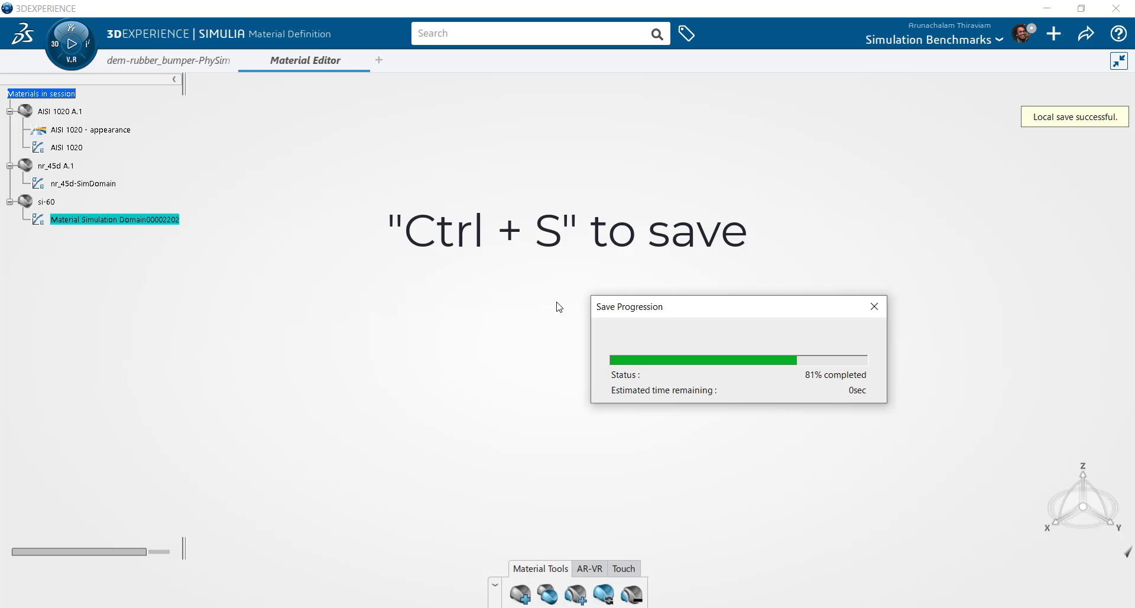
{"action": "left_click", "coordinate": [1087, 33]}
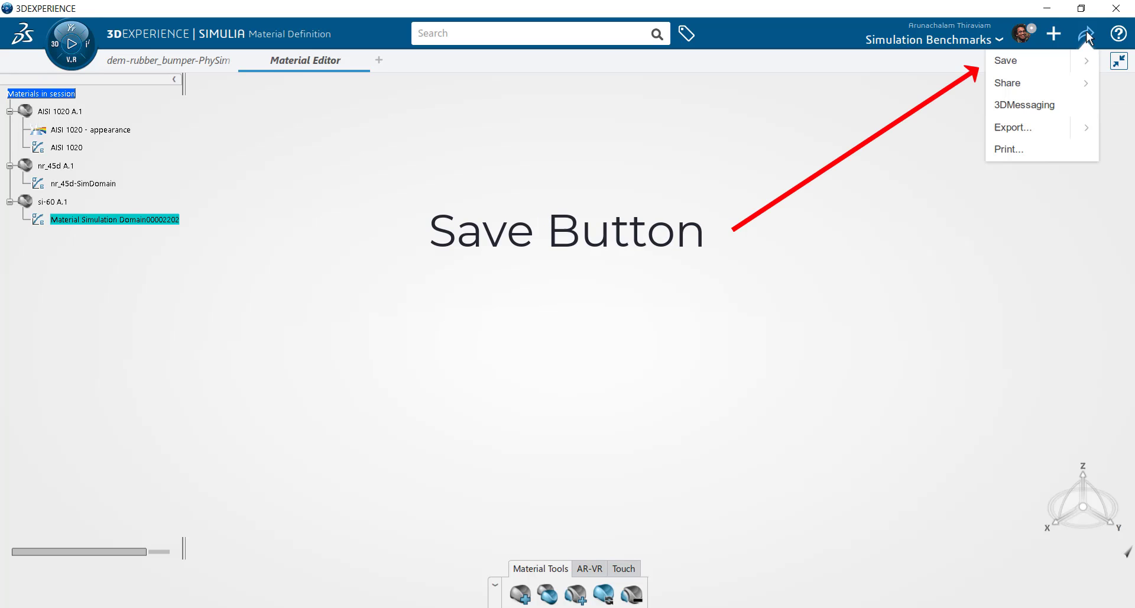
{"action": "mouse_move", "coordinate": [1028, 61]}
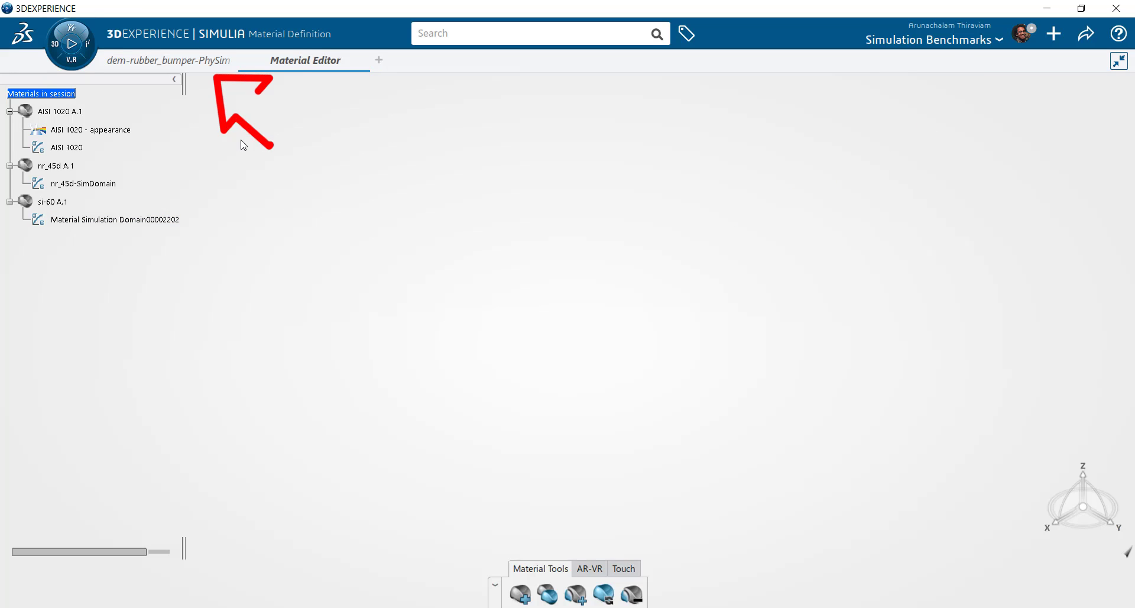
- Set the in-session si-60 material on the rubberbumper solid section in the PhySim document
{"action": "left_click", "coordinate": [167, 60]}
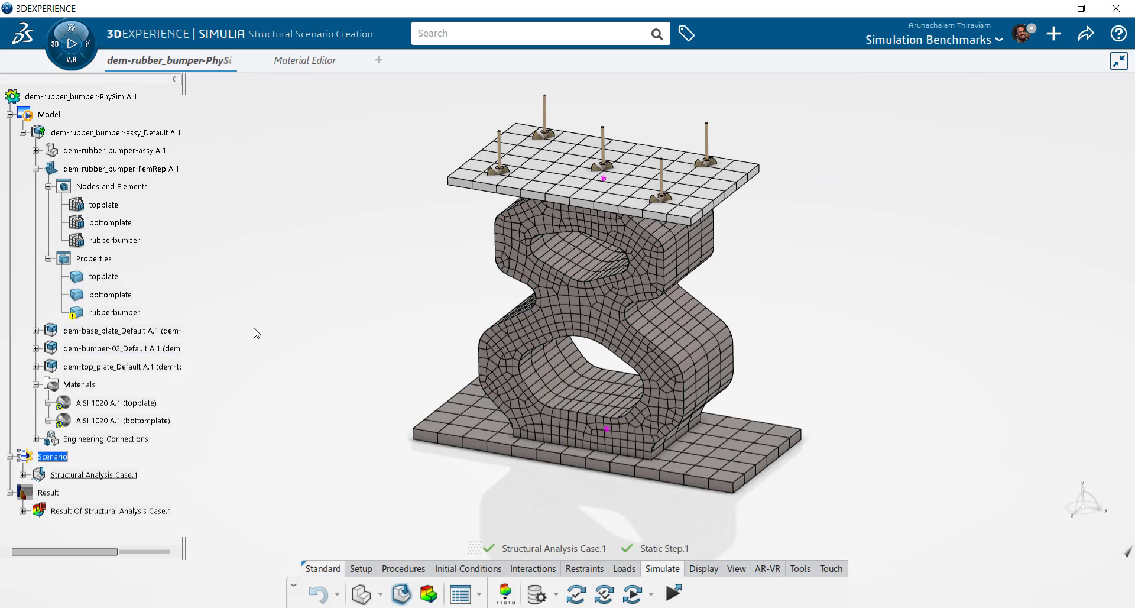
{"action": "left_click", "coordinate": [114, 312]}
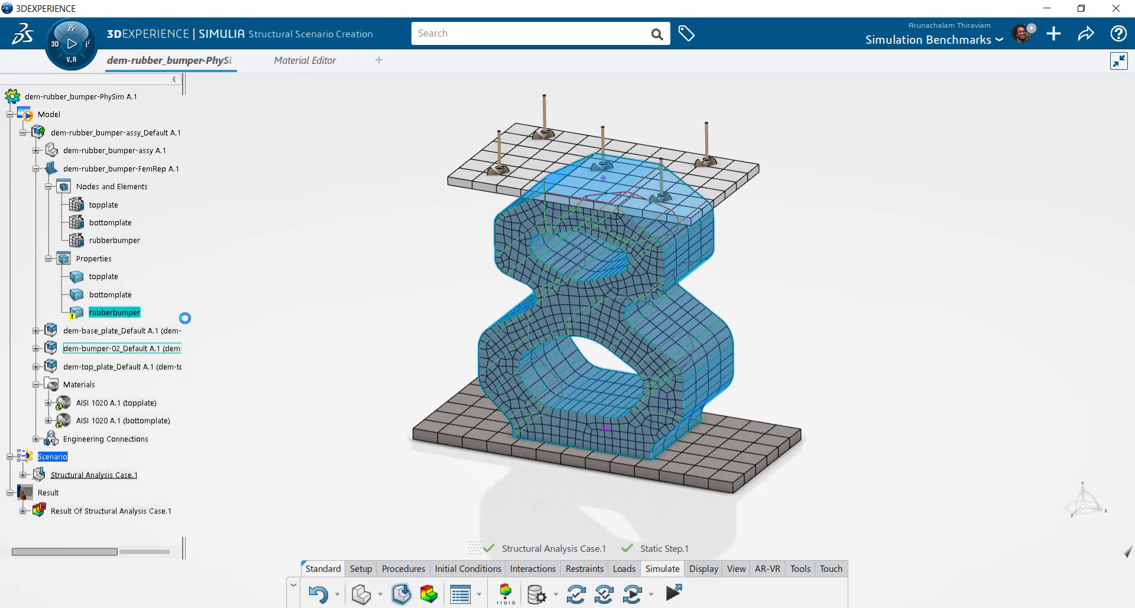
{"action": "double_click", "coordinate": [114, 312]}
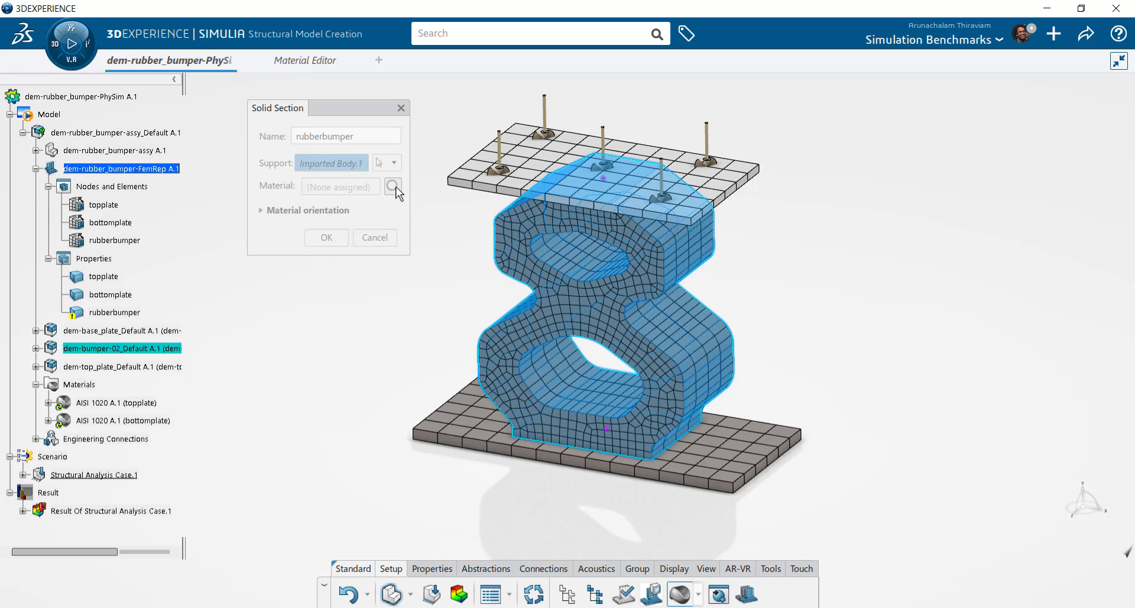
{"action": "left_click", "coordinate": [393, 185]}
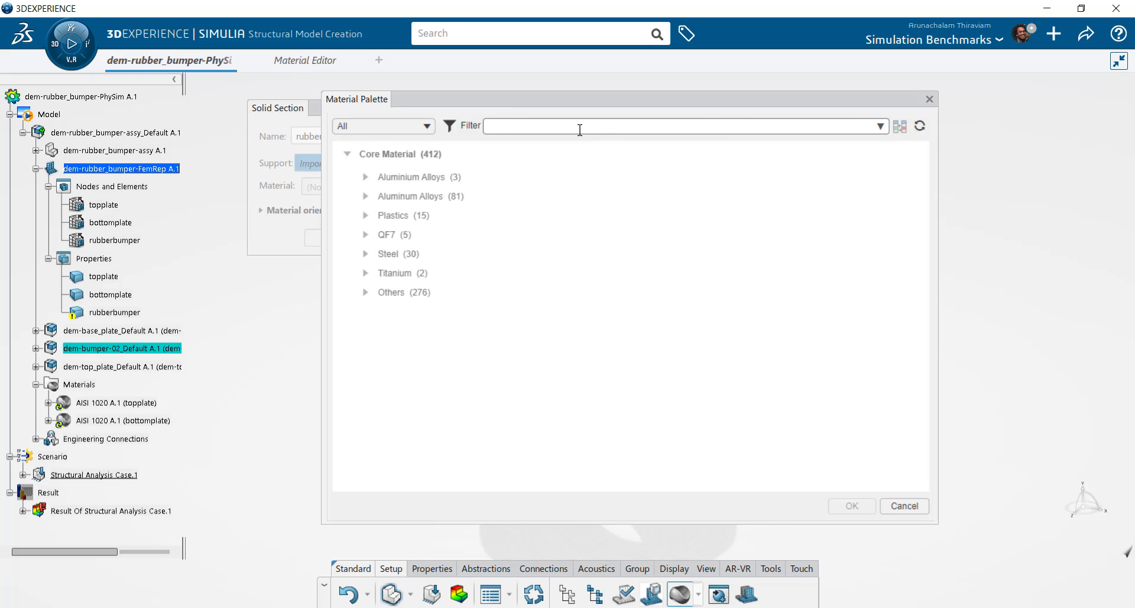
{"action": "left_click", "coordinate": [383, 125]}
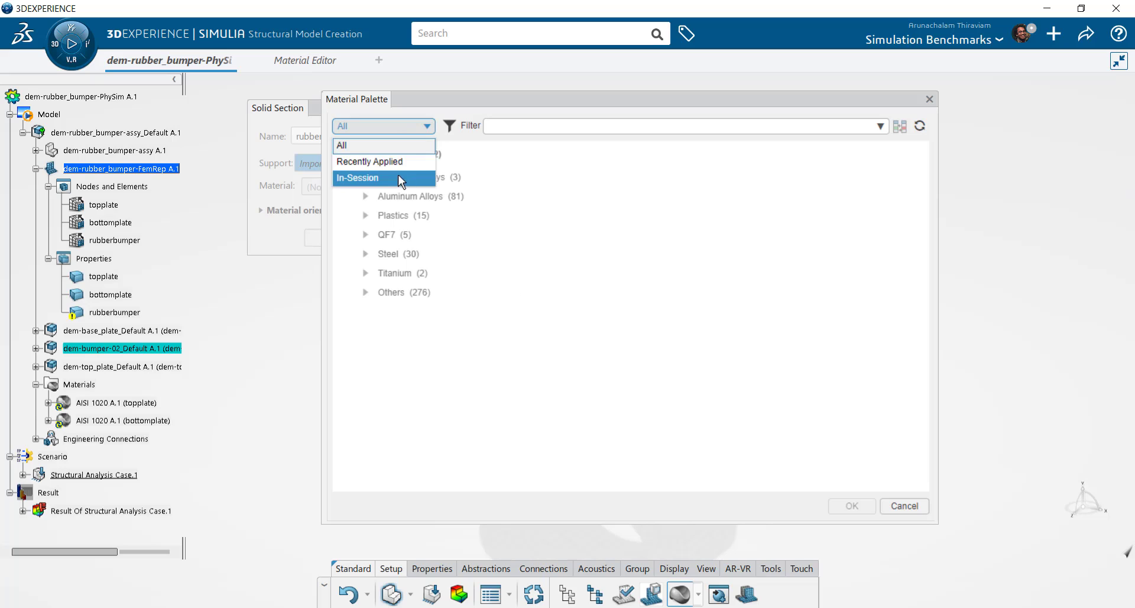
{"action": "left_click", "coordinate": [357, 177]}
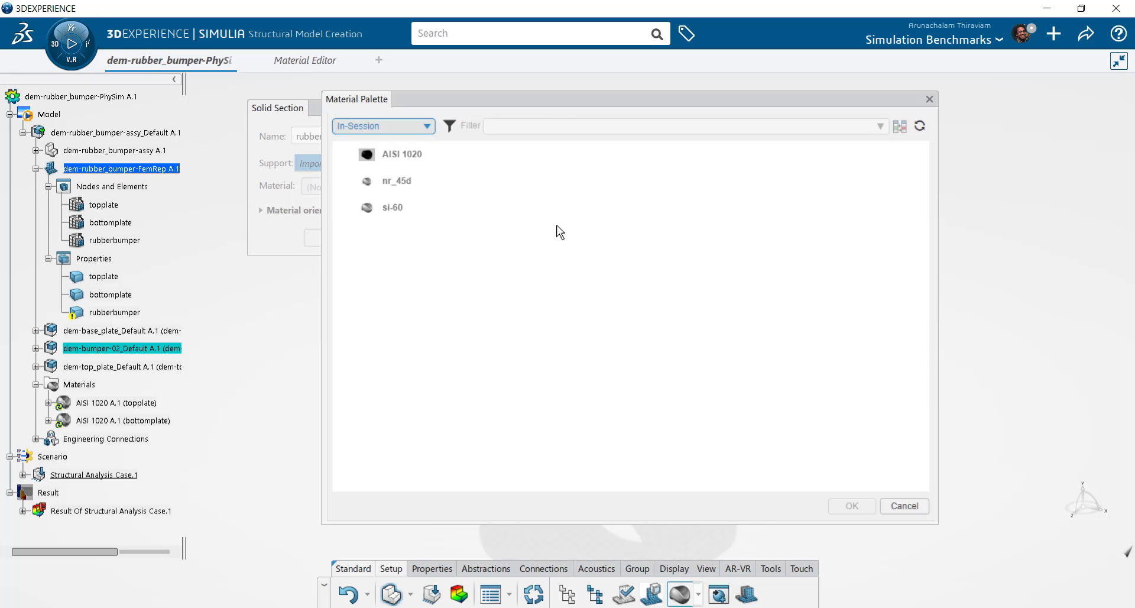
{"action": "left_click", "coordinate": [393, 208]}
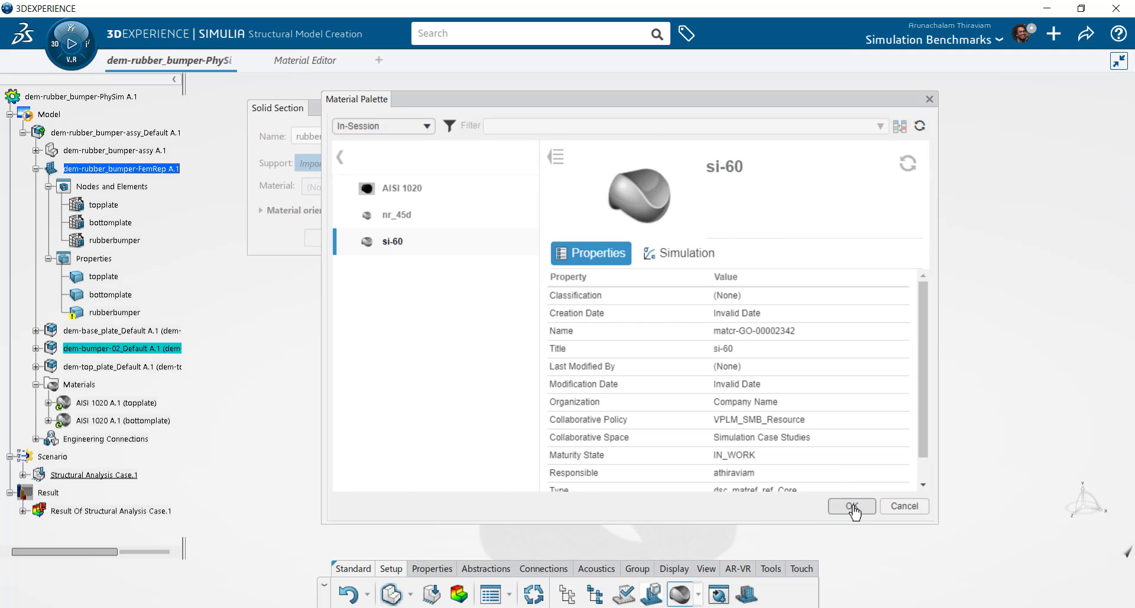
{"action": "left_click", "coordinate": [851, 505]}
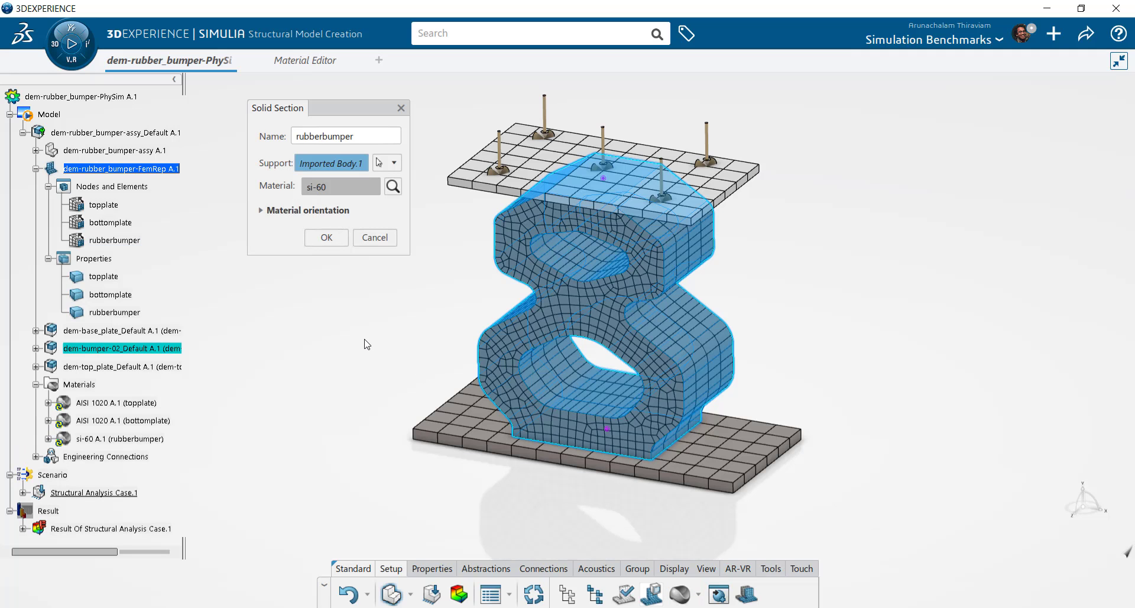
{"action": "left_click", "coordinate": [325, 237]}
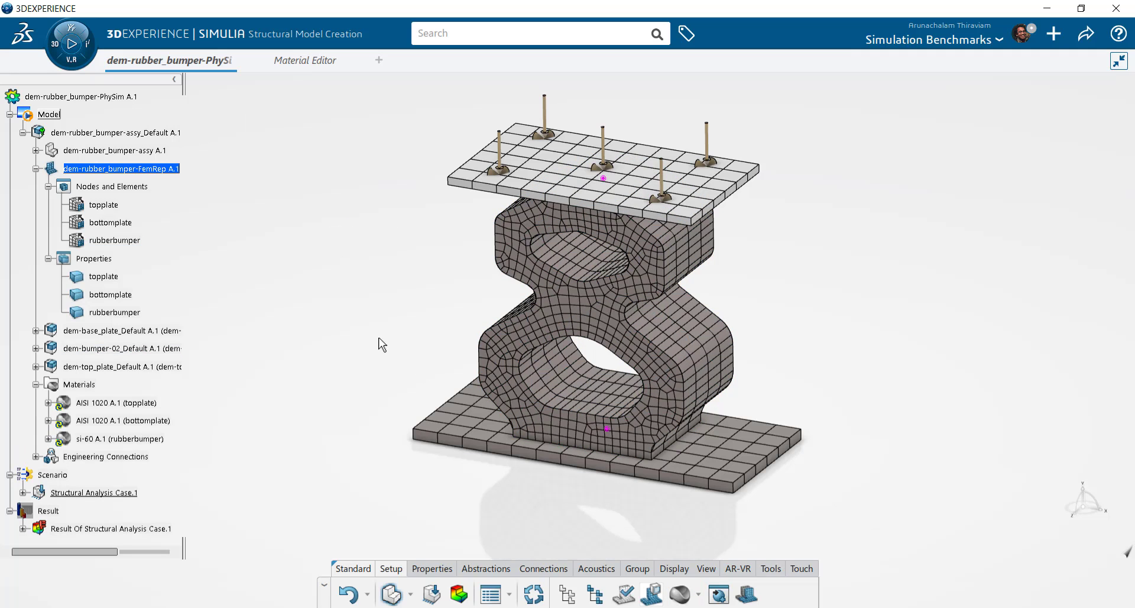